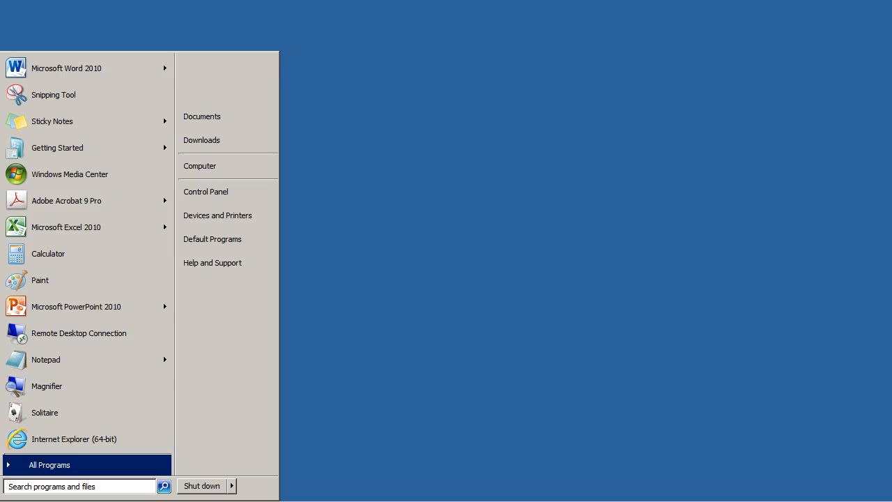
mouse_move(206, 191)
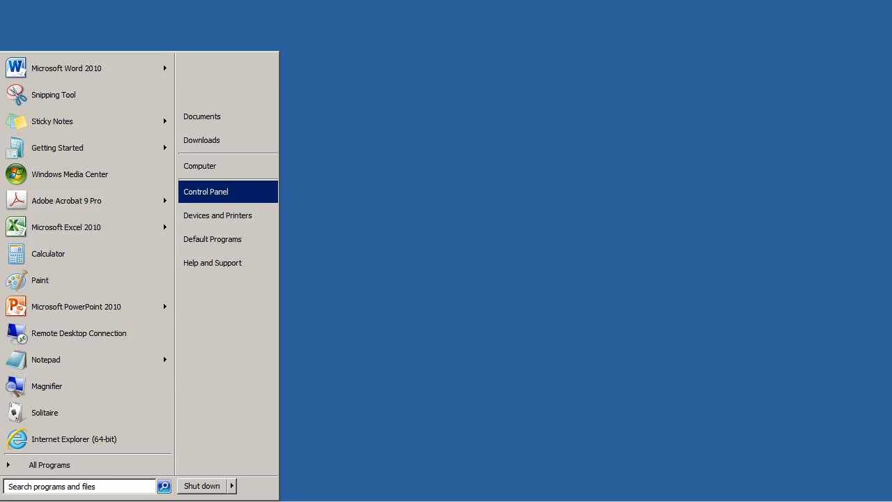
Step: Go from the Start menu to Control Panel's Network and Sharing Center
click(206, 191)
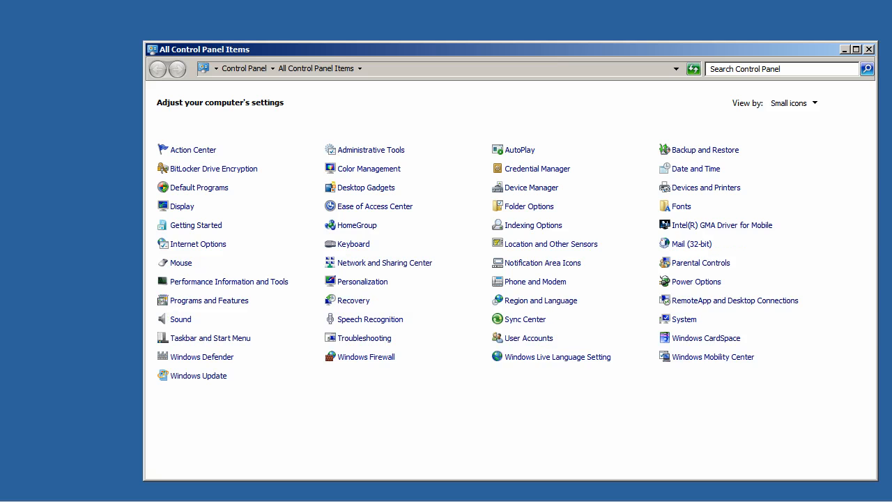
click(383, 263)
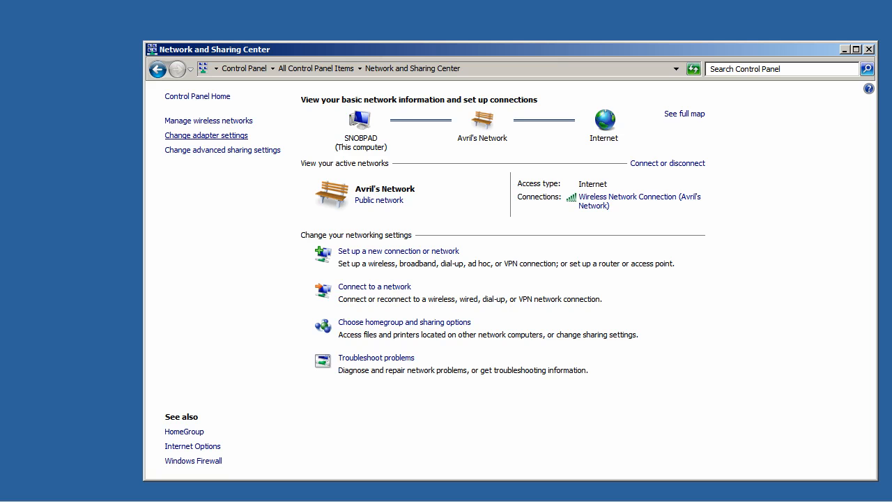
Step: Show the Network Connections list and select Wireless Network Connection
click(206, 134)
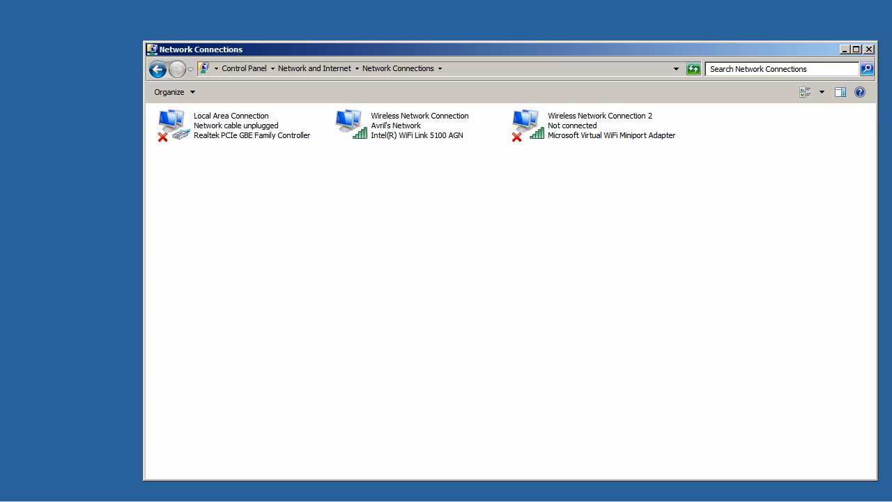
click(418, 125)
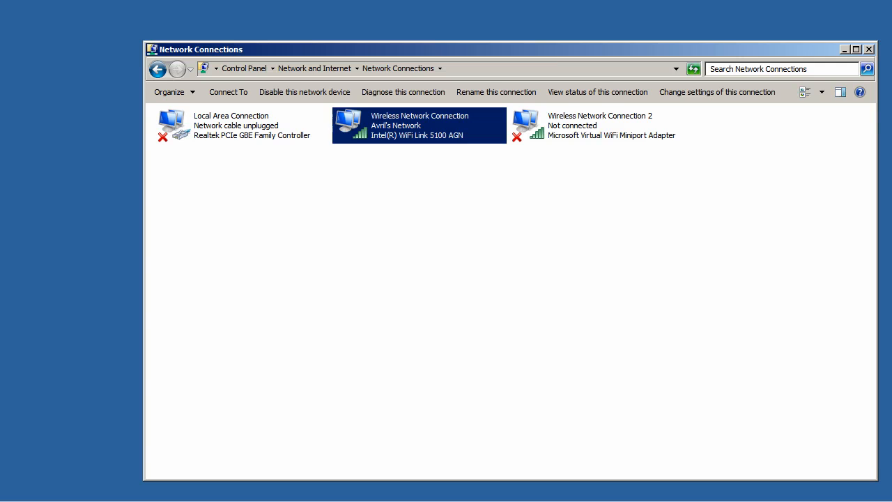
Step: Open the Intel WiFi Link 5100 AGN adapter's Advanced properties tab
right_click(418, 125)
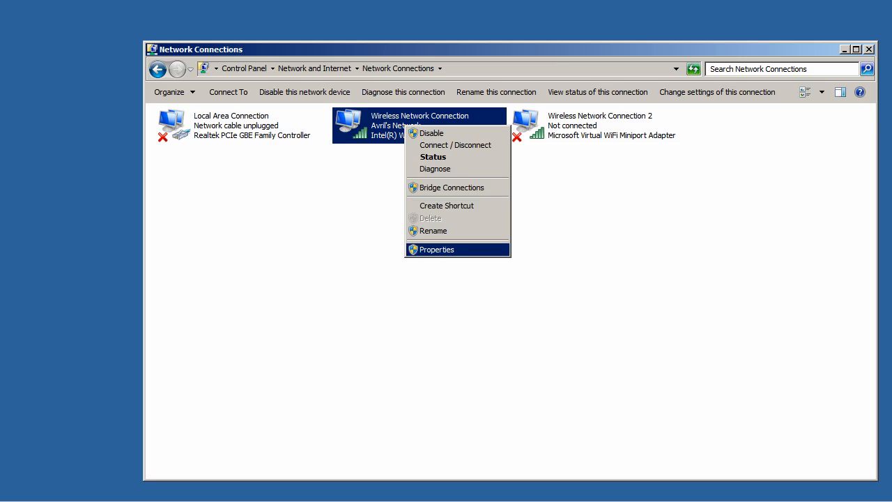
click(436, 248)
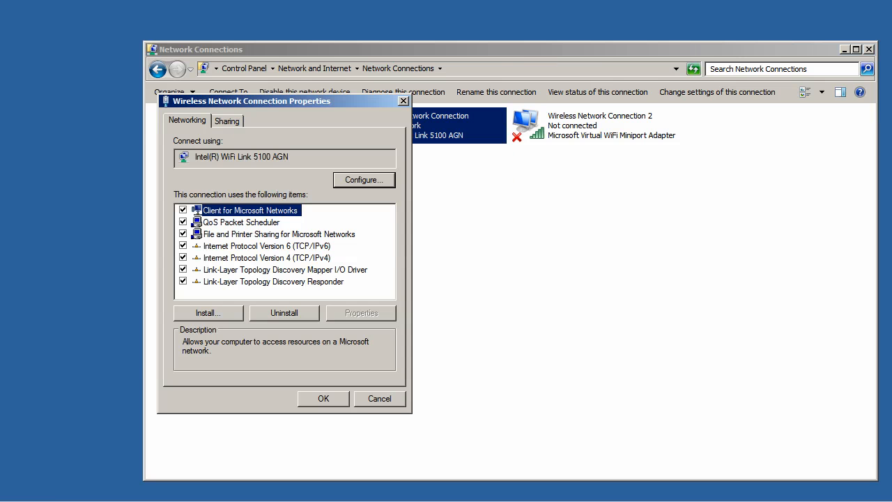
click(363, 179)
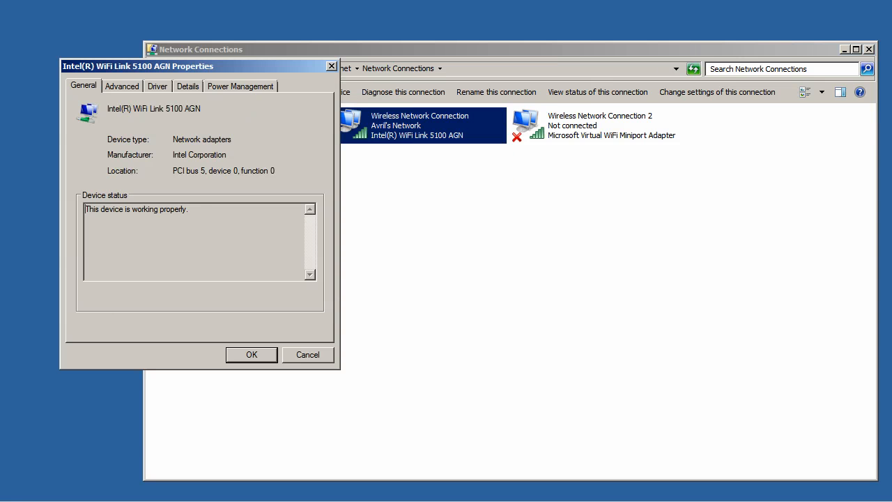
click(121, 86)
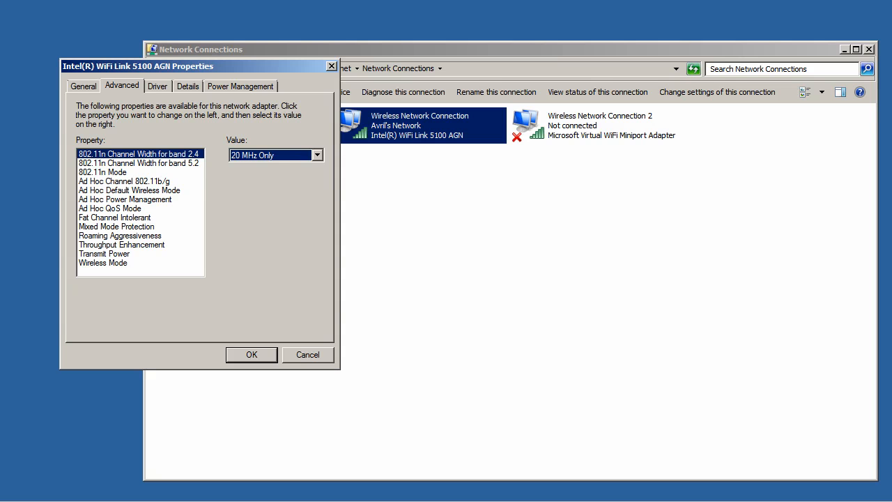
Step: Set '802.11n Channel Width for band 2.4' to Auto, then select the band 5.2 property
click(317, 155)
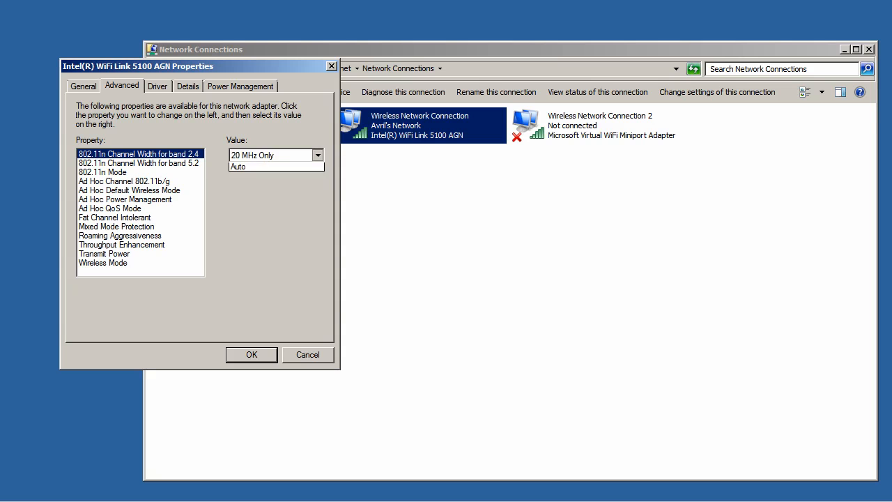
click(239, 166)
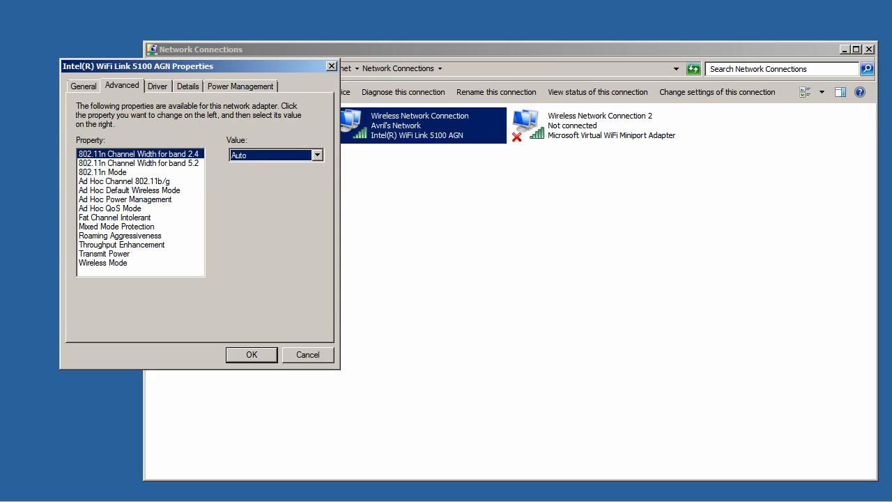
click(138, 163)
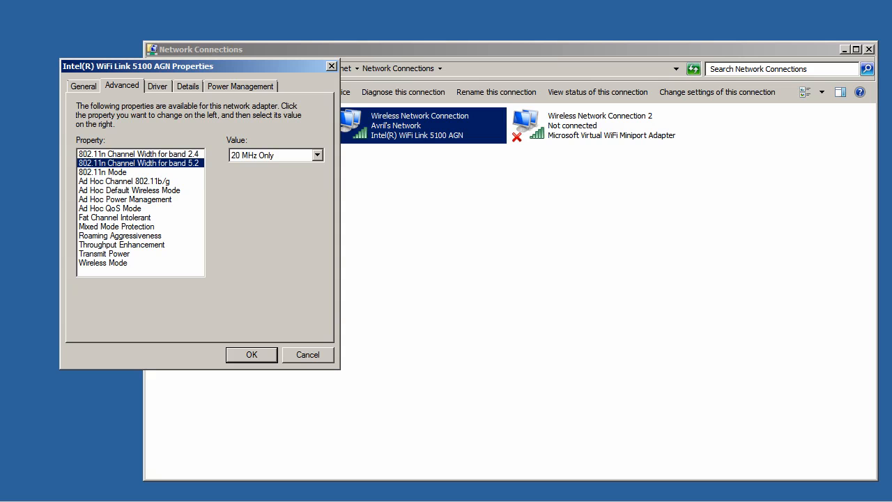
Step: Set band 5.2 channel width to Auto and check 802.11n Mode reads Enabled
click(316, 154)
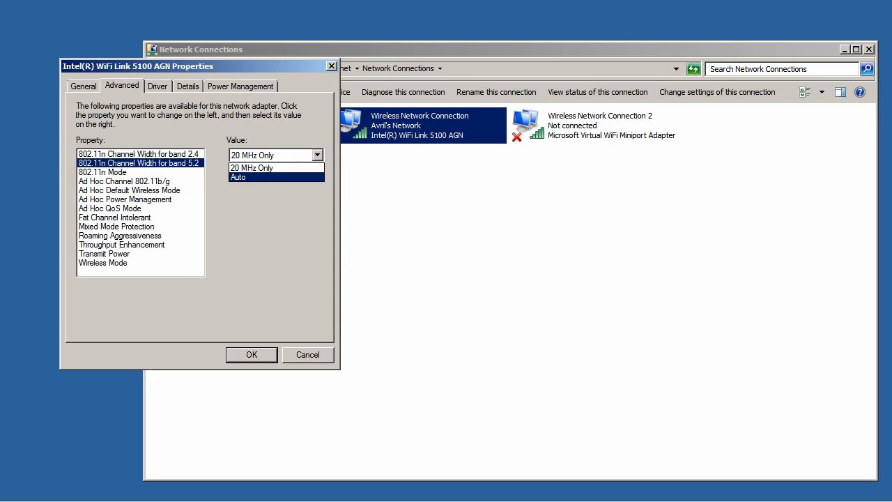
click(238, 177)
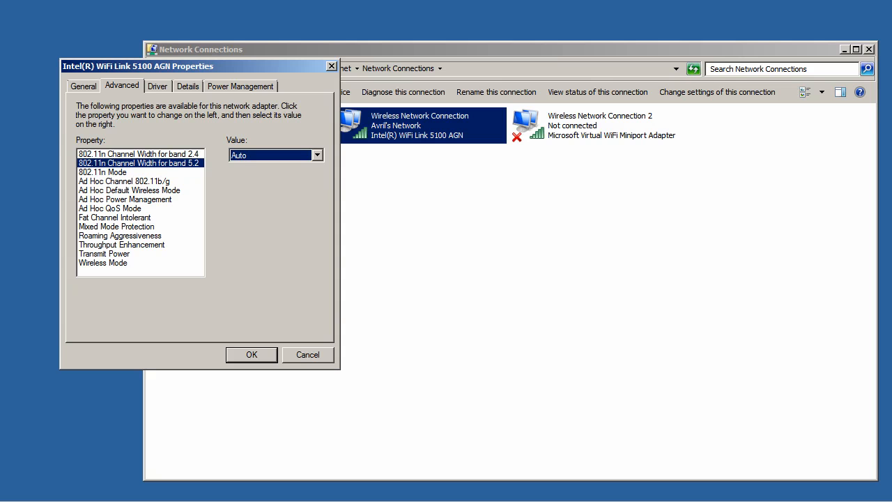
click(103, 172)
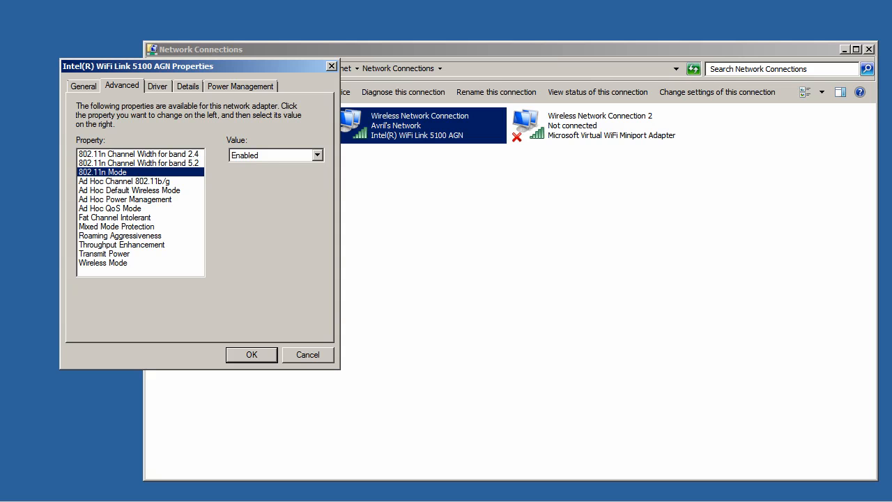
Step: Set Fat Channel Intolerant to Disabled and keep Wireless Mode at 802.11a/b/g
click(113, 217)
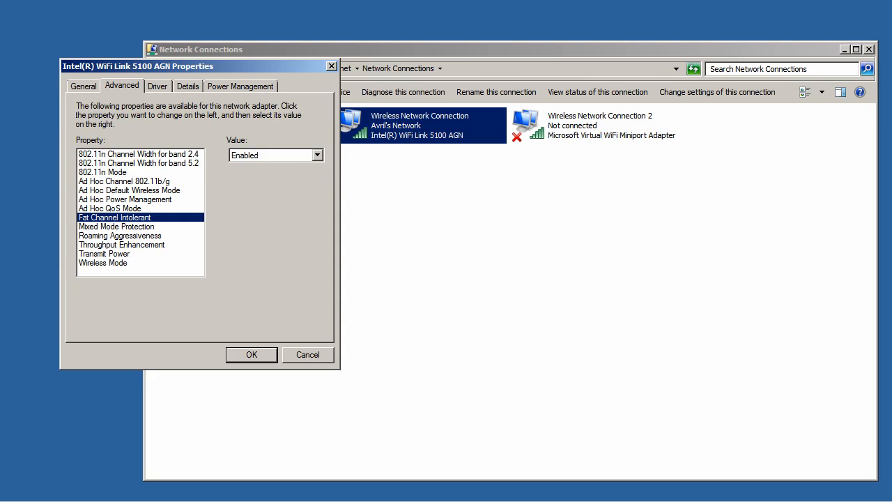
click(317, 154)
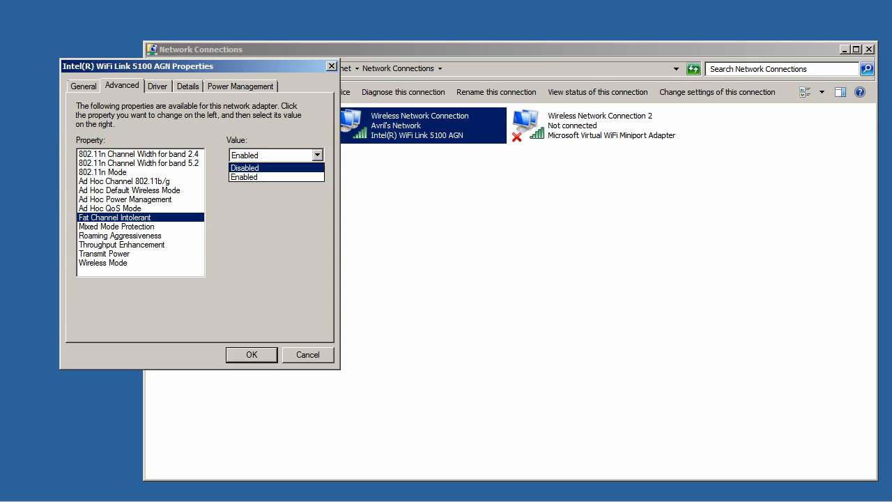
click(244, 167)
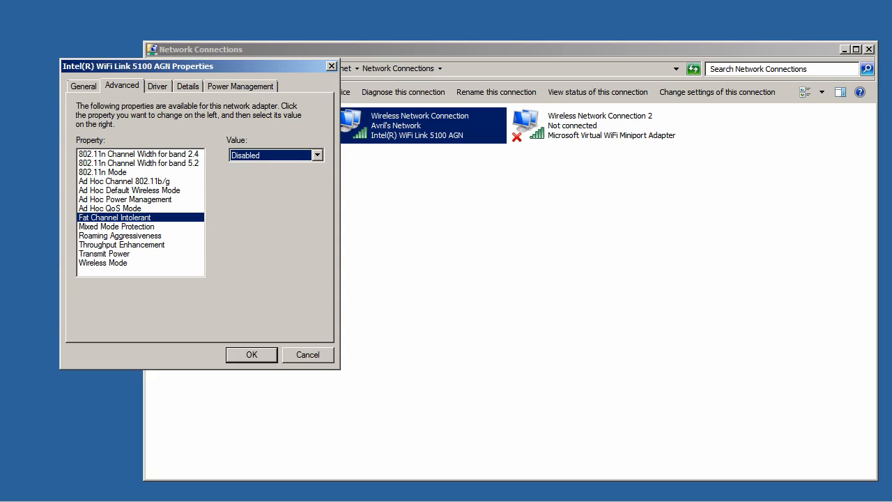
click(103, 262)
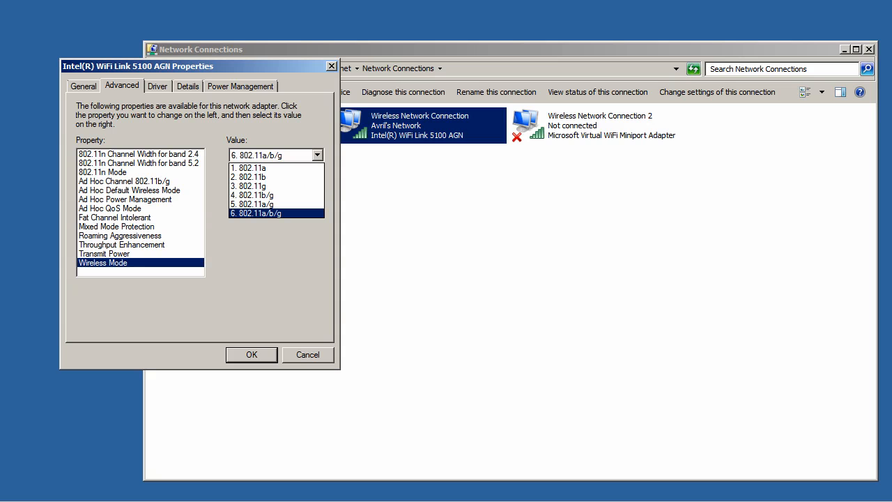
click(255, 213)
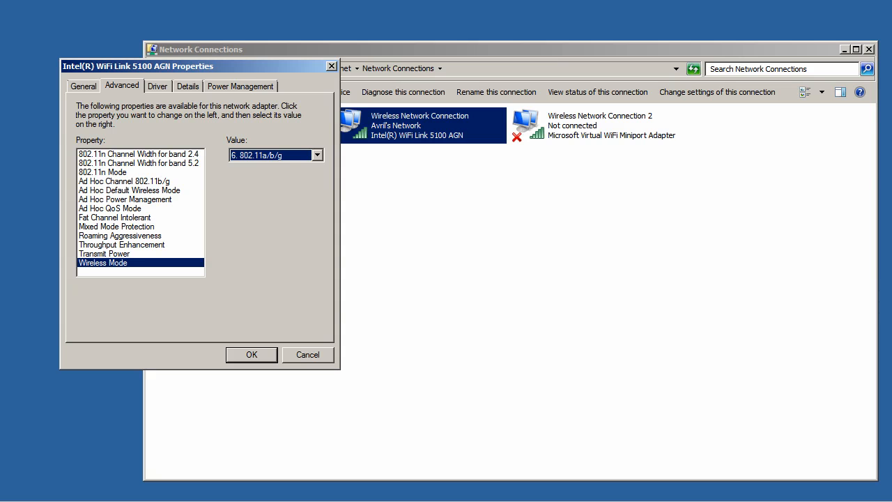